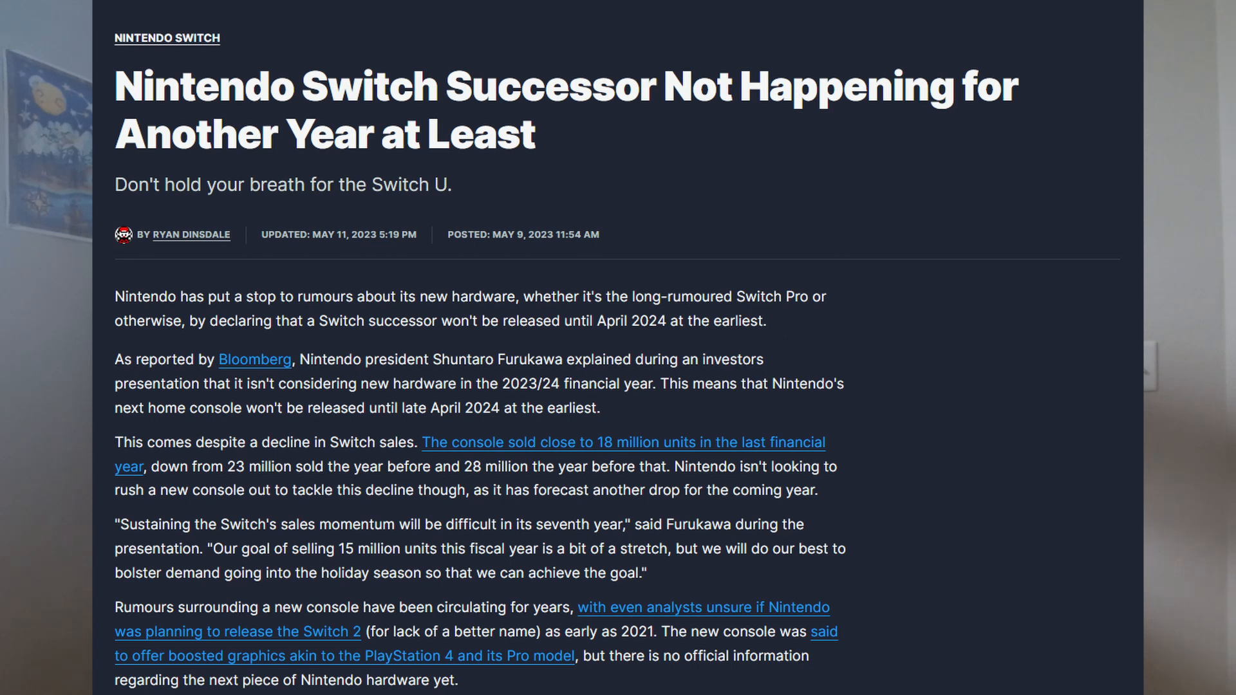
# Follow the article's Bloomberg link to the original report, which sits behind a subscription paywall
pyautogui.click(255, 359)
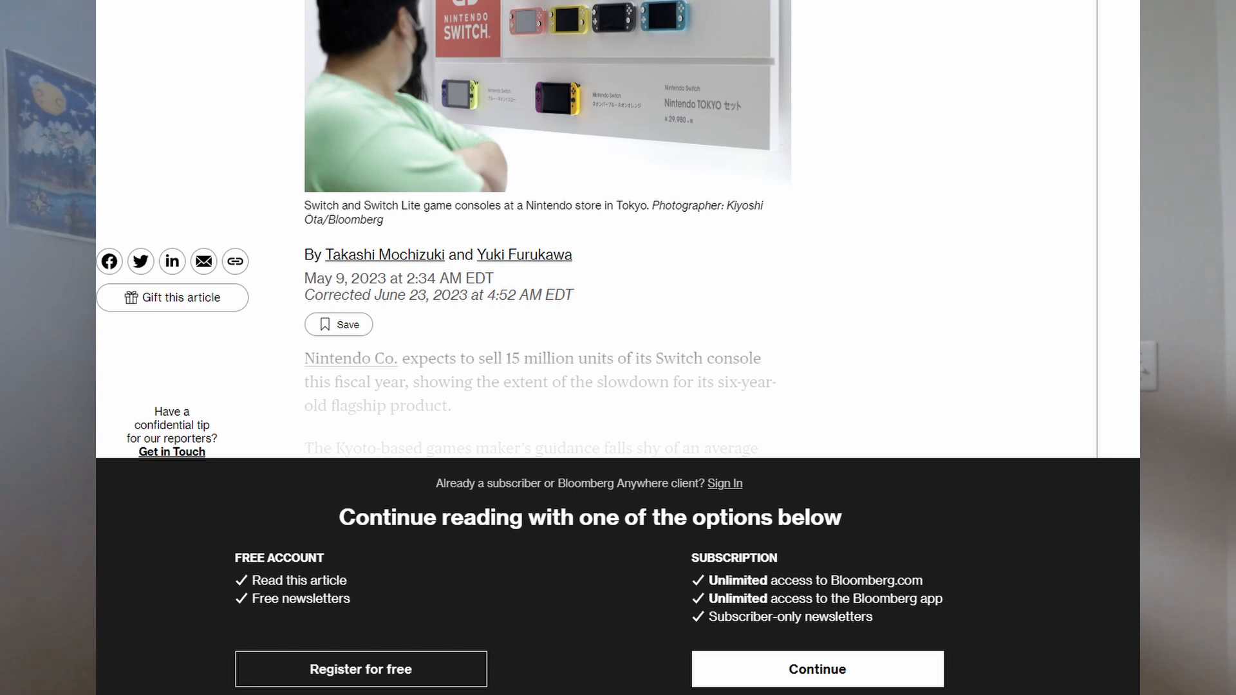